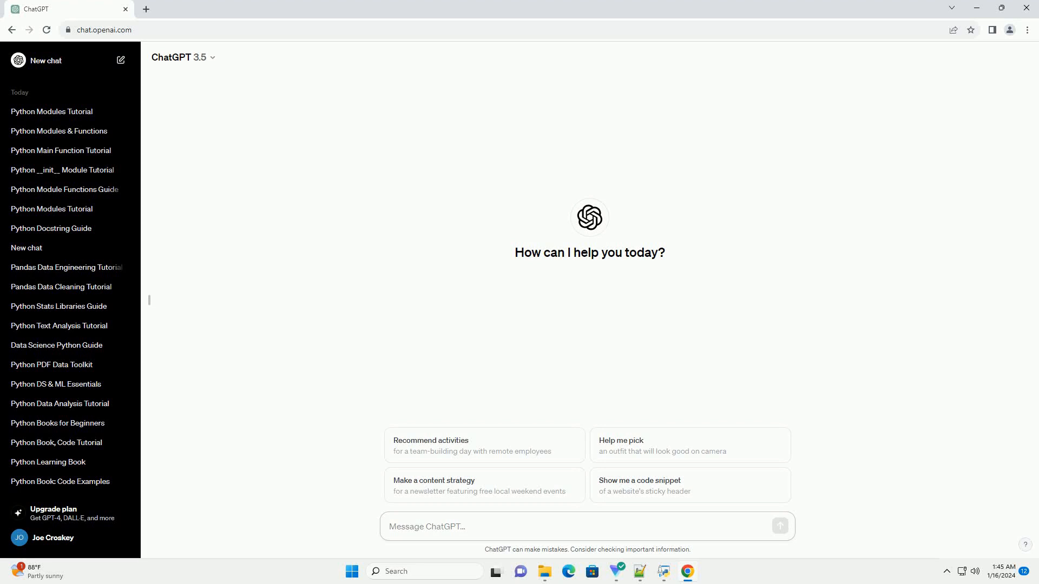
Step: Send a prompt asking ChatGPT for a Python nested loop tutorial with code examples
left_click(584, 526)
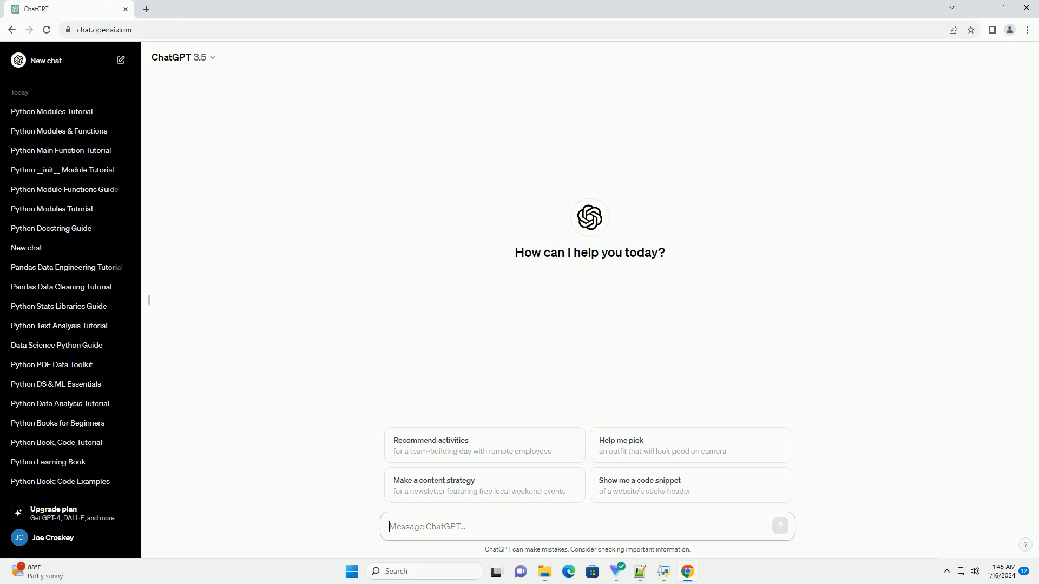
key("Return")
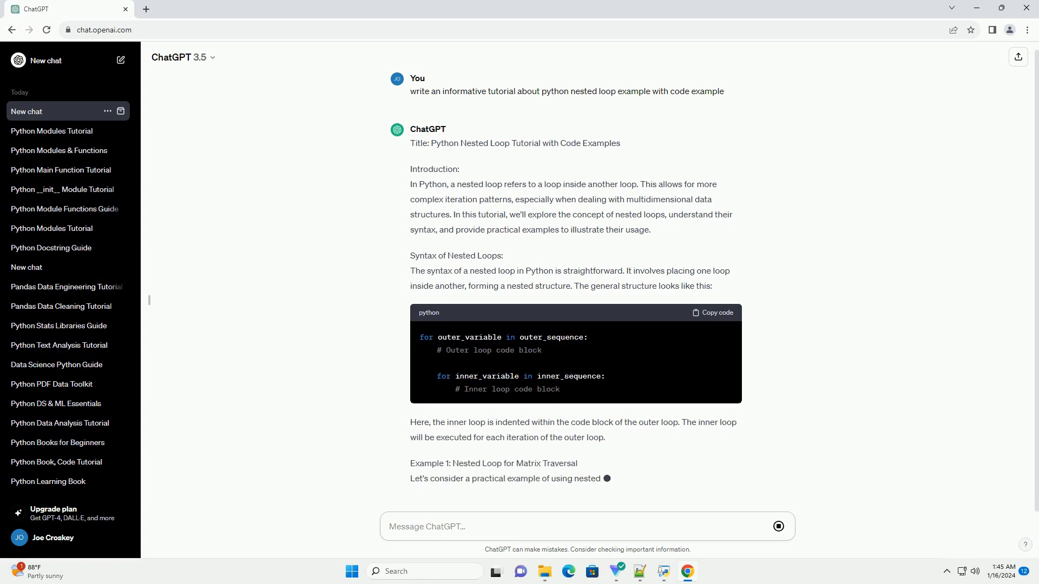
Step: Scroll down through the matrix traversal example and its output as the reply generates
scroll("down", 3)
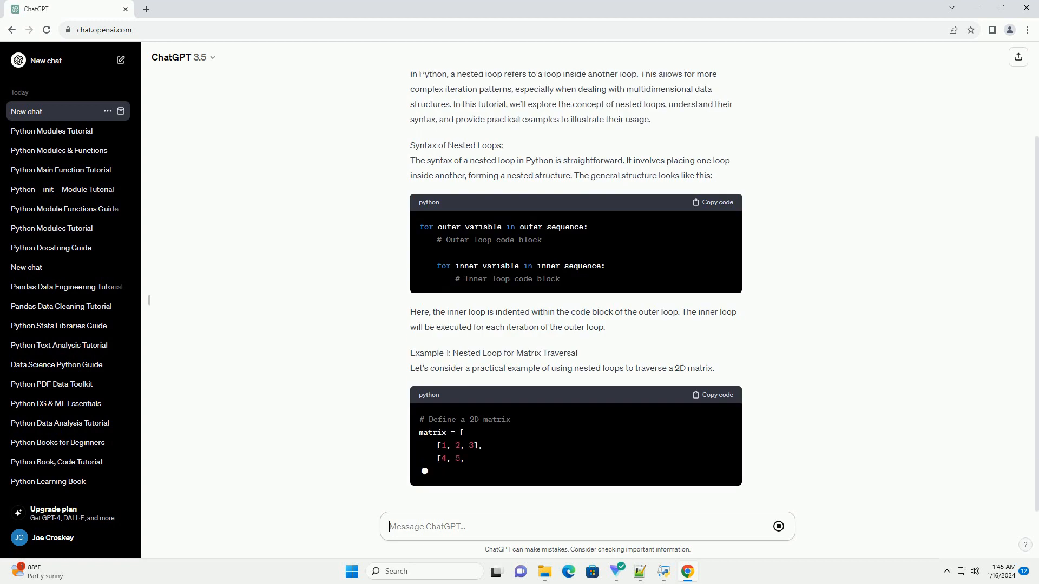
scroll("down", 3)
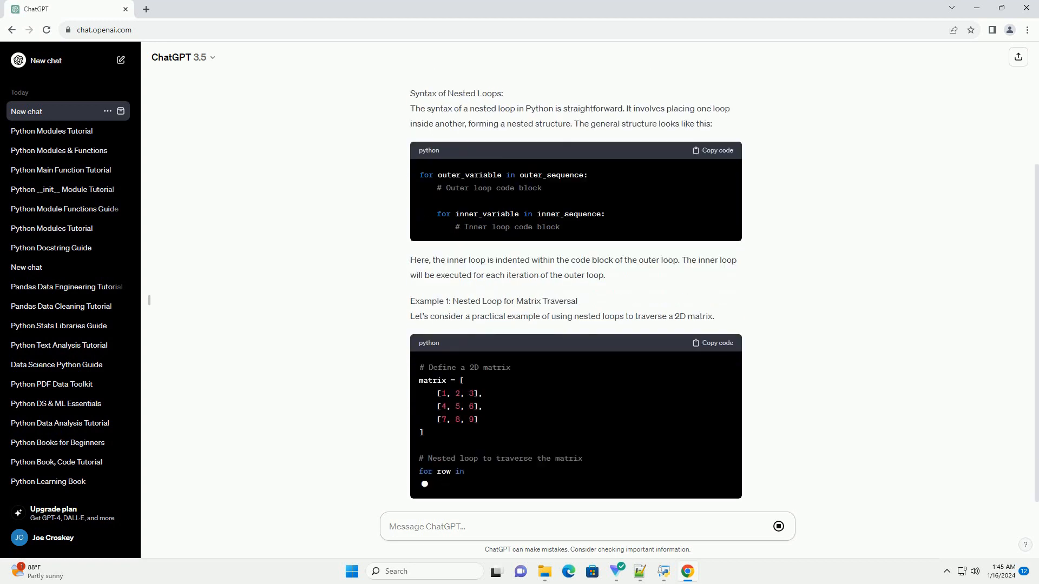
scroll("down", 3)
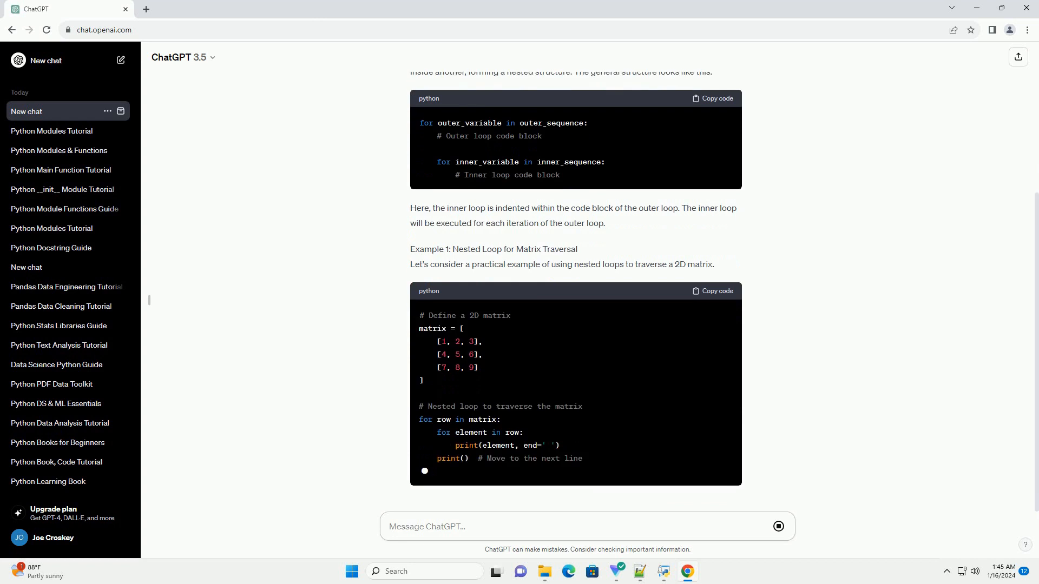
scroll("down", 3)
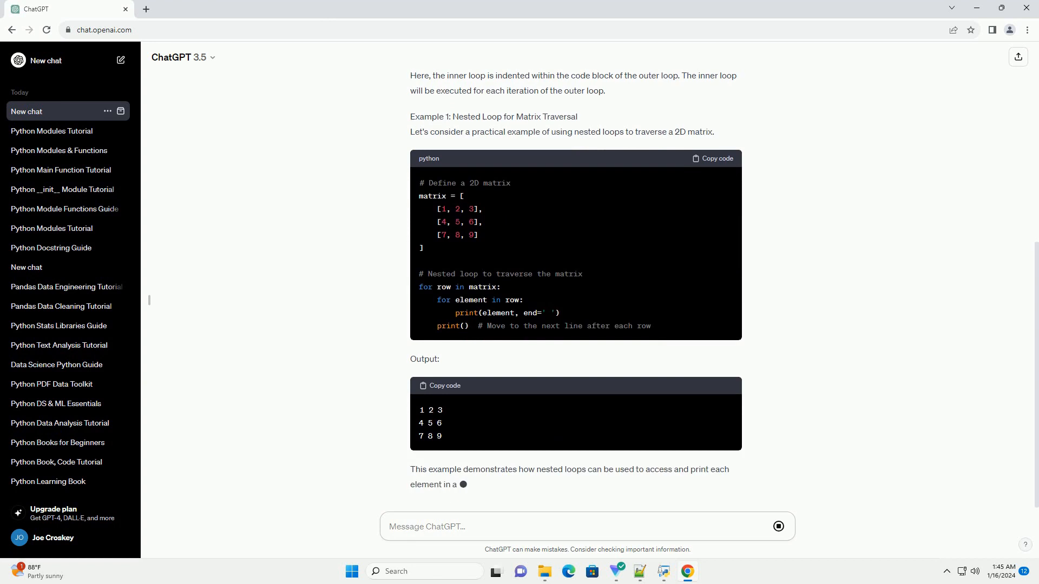
scroll("down", 3)
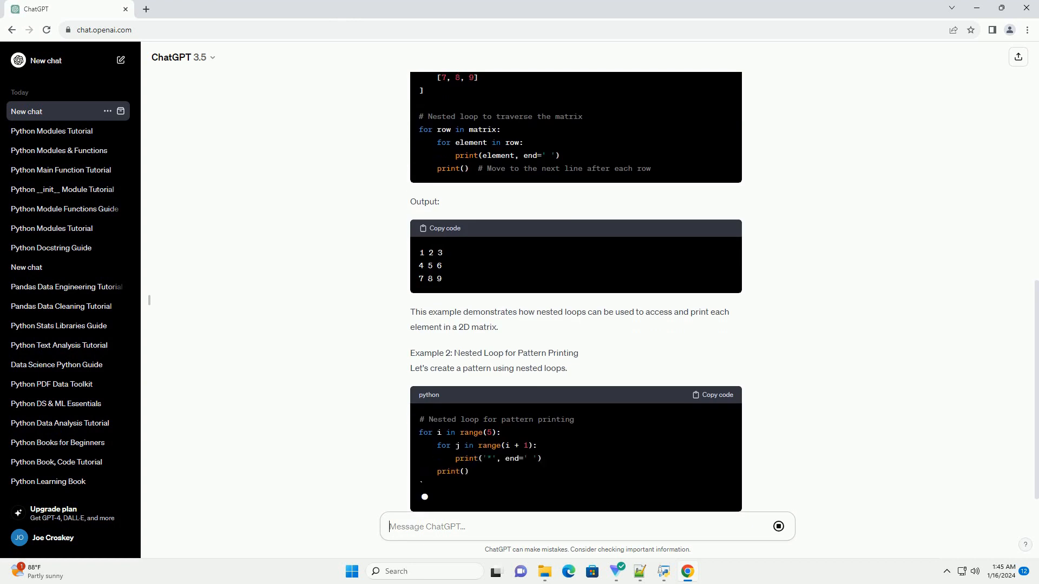
Step: Scroll down through the star pattern output, its explanation and the Conclusion
scroll("down", 3)
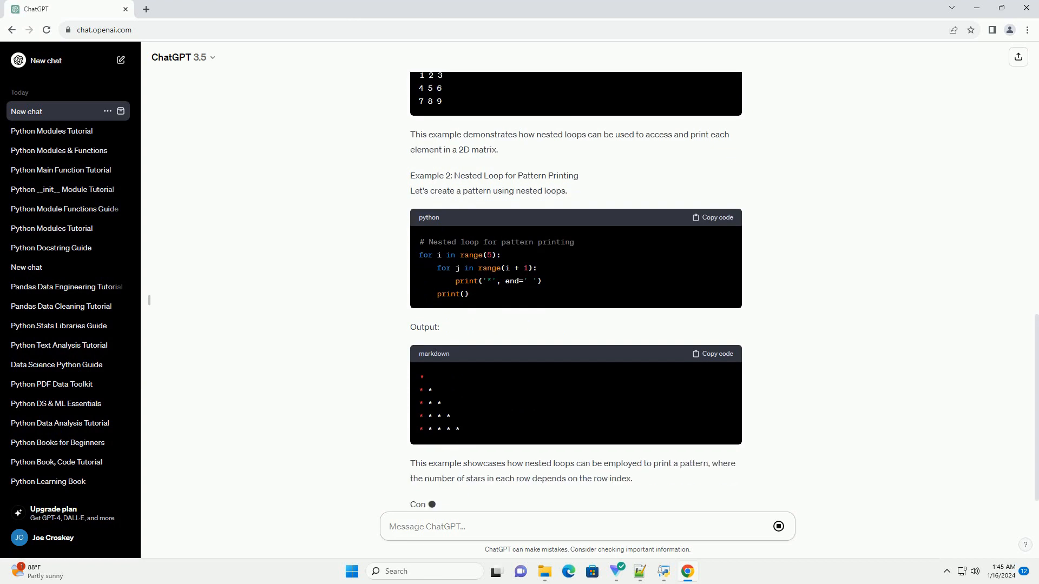
scroll("down", 3)
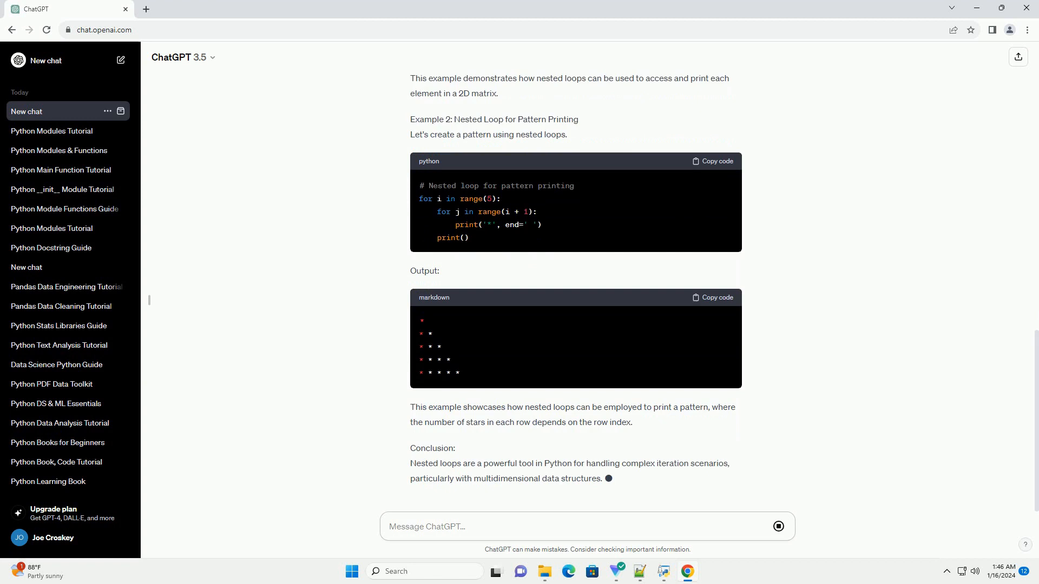
scroll("down", 3)
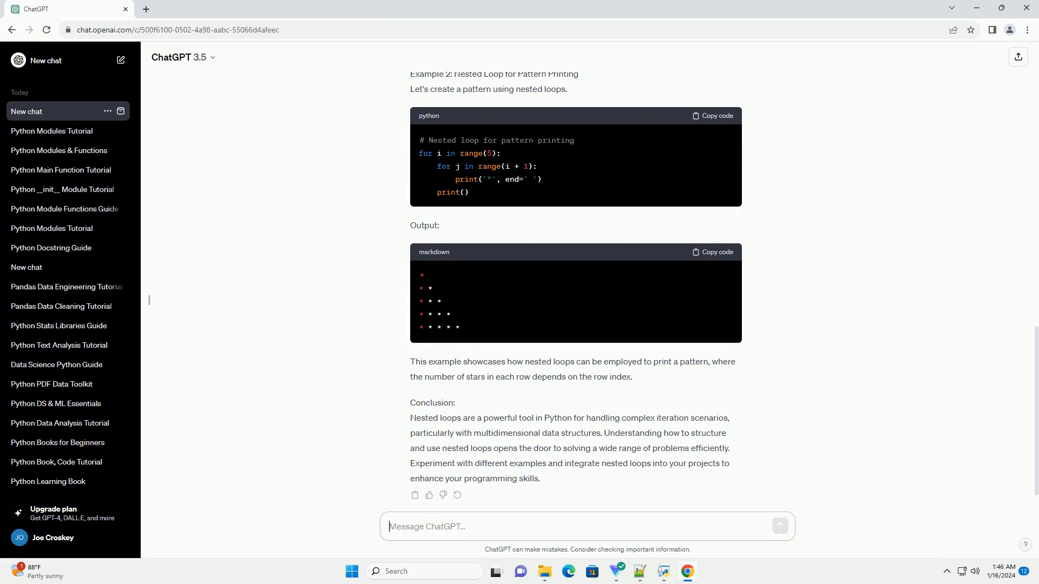
scroll("down", 3)
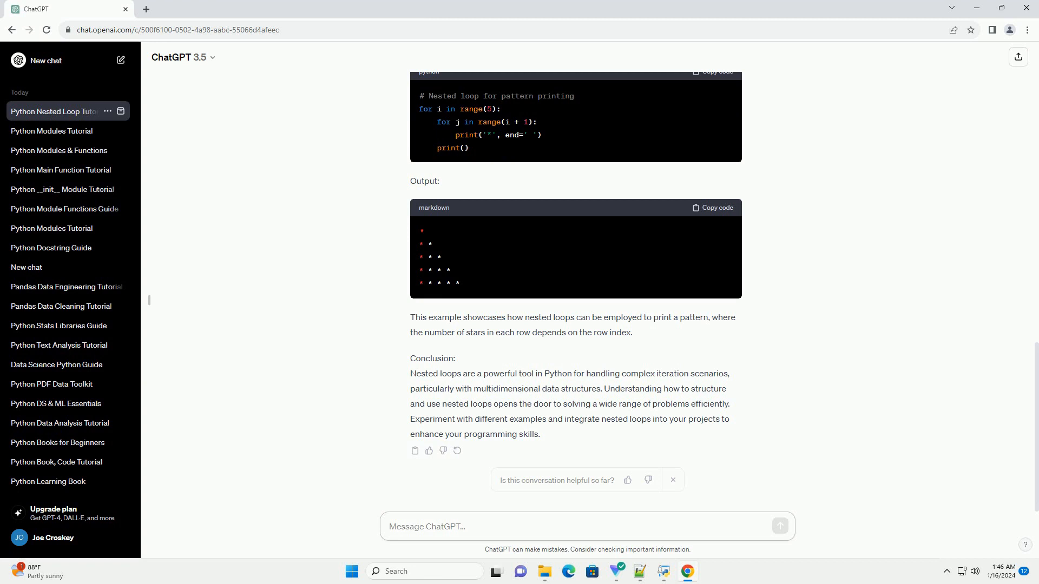
Step: Place the cursor in the message box below the finished tutorial
left_click(583, 527)
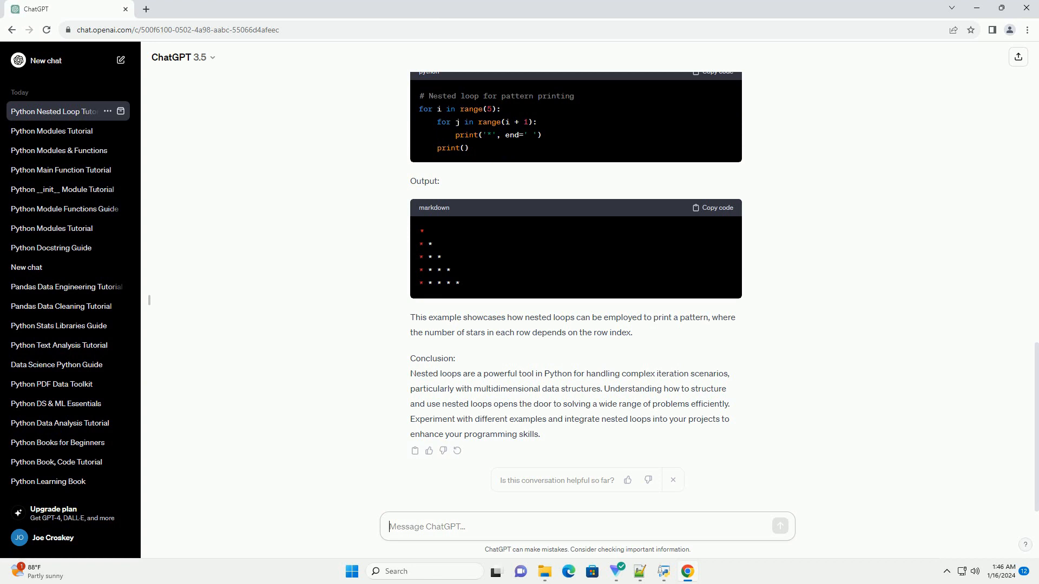